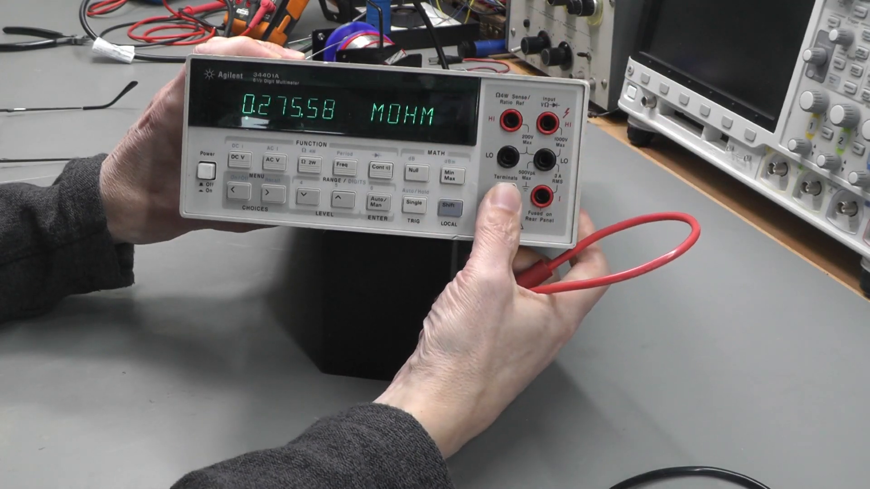
{"action": "left_click", "coordinate": [502, 192]}
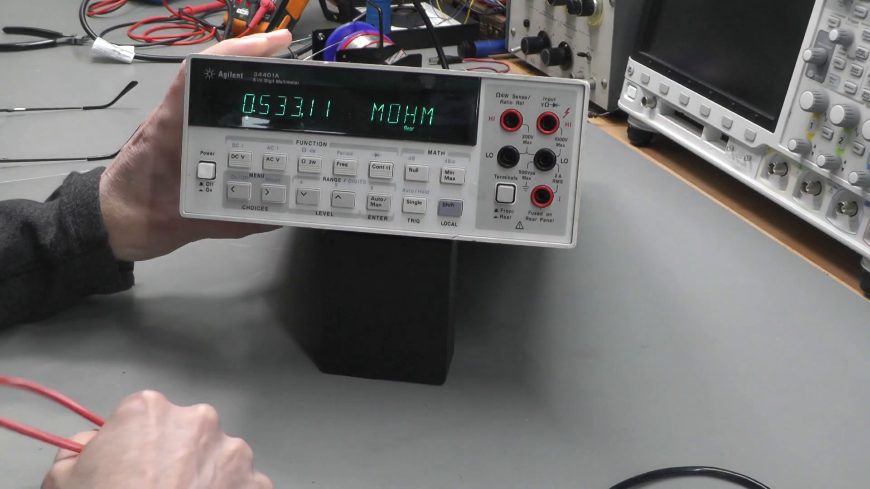